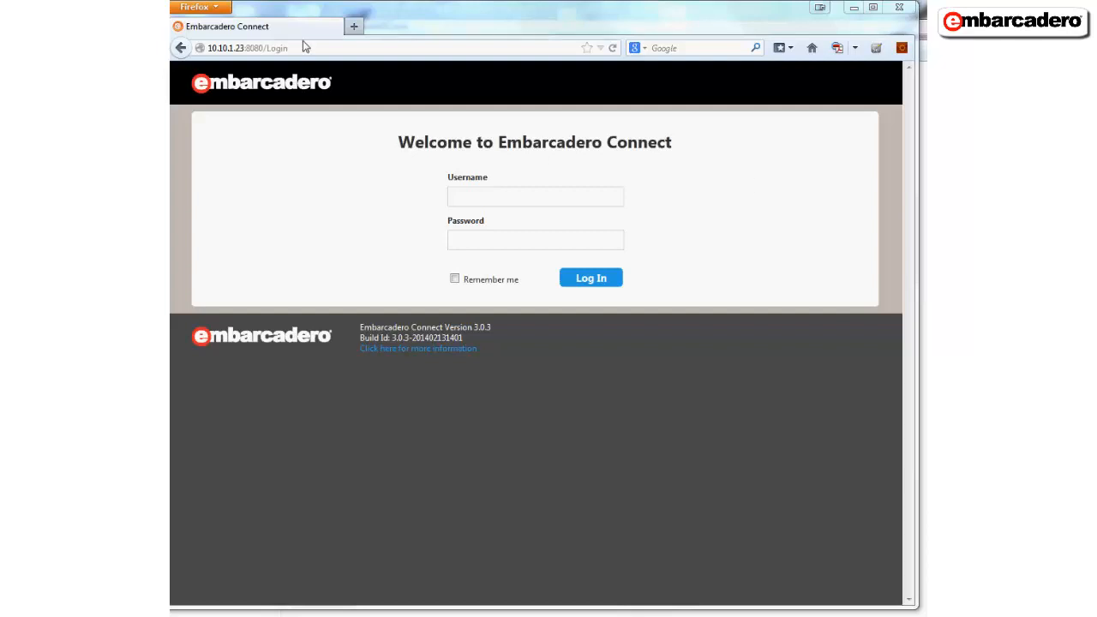
Step: Log in to Embarcadero Connect as Admin from the saved usernames
left_click(535, 195)
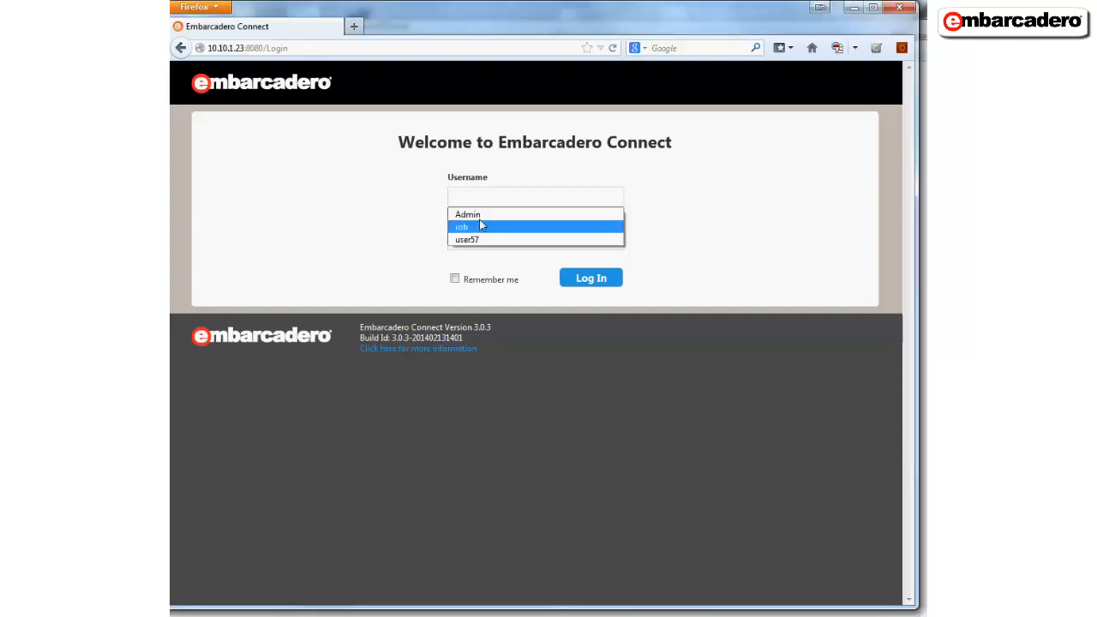
left_click(467, 214)
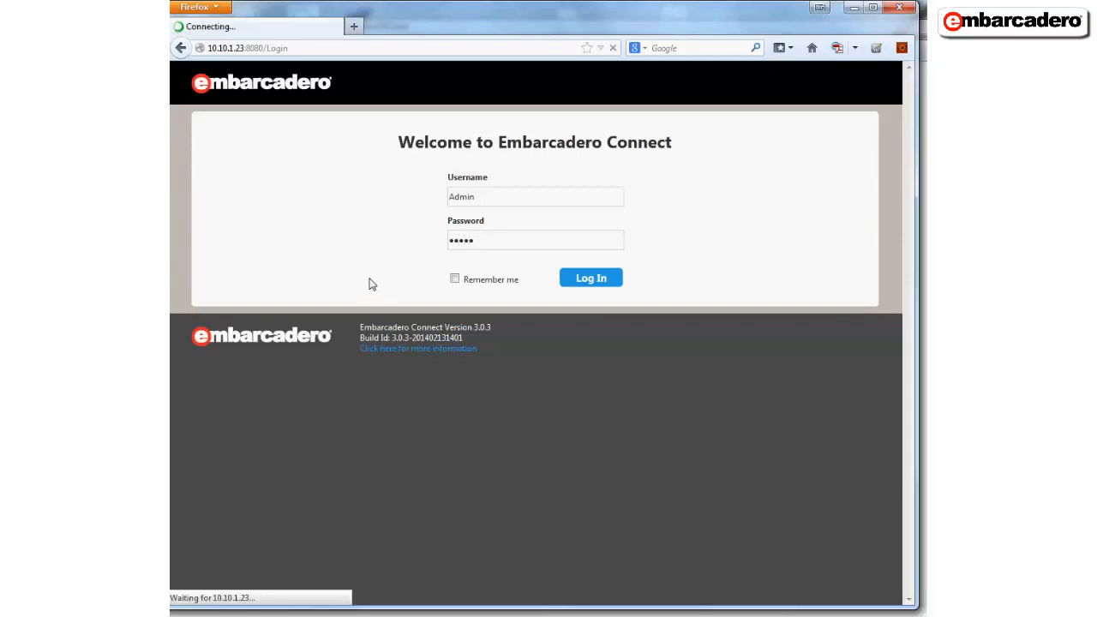
left_click(590, 278)
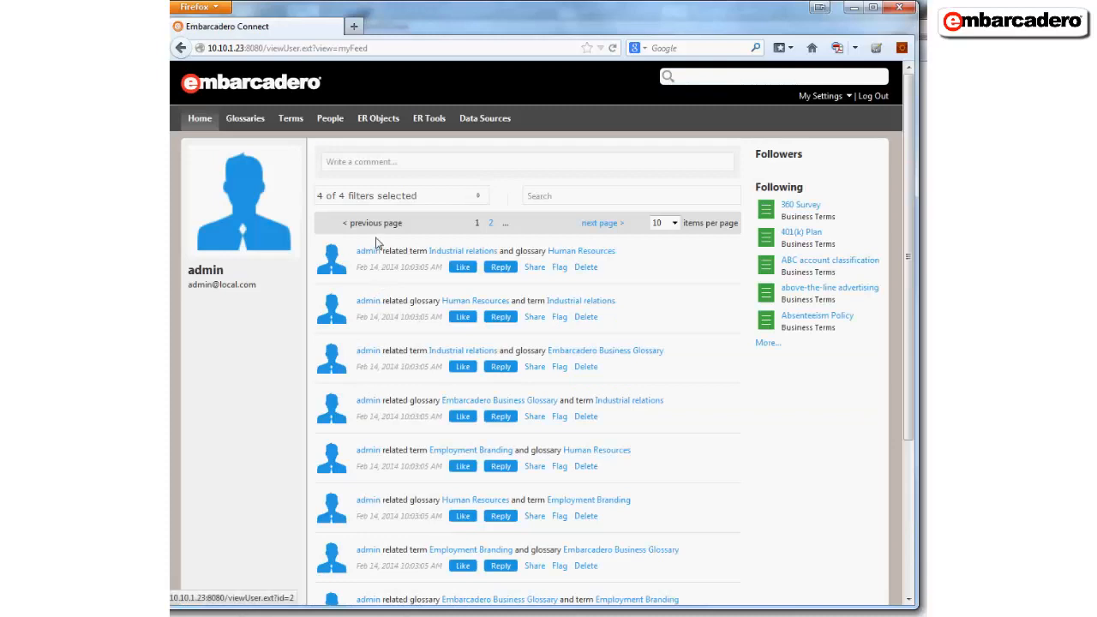
mouse_move(245, 118)
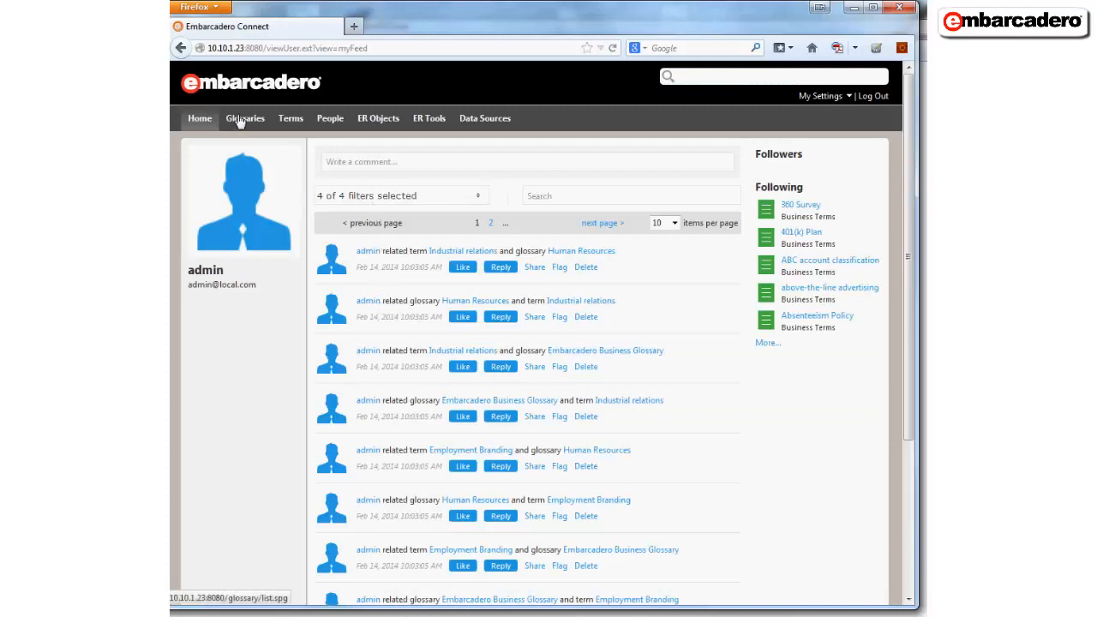
Step: Show the Glossaries list with its six existing glossaries
left_click(245, 118)
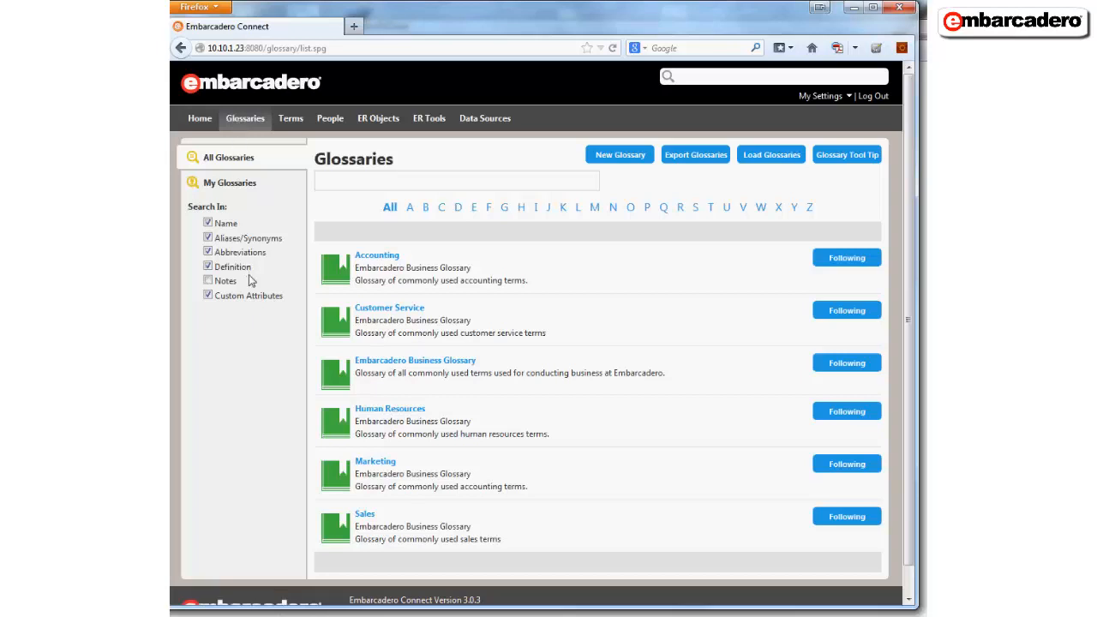
left_click(456, 182)
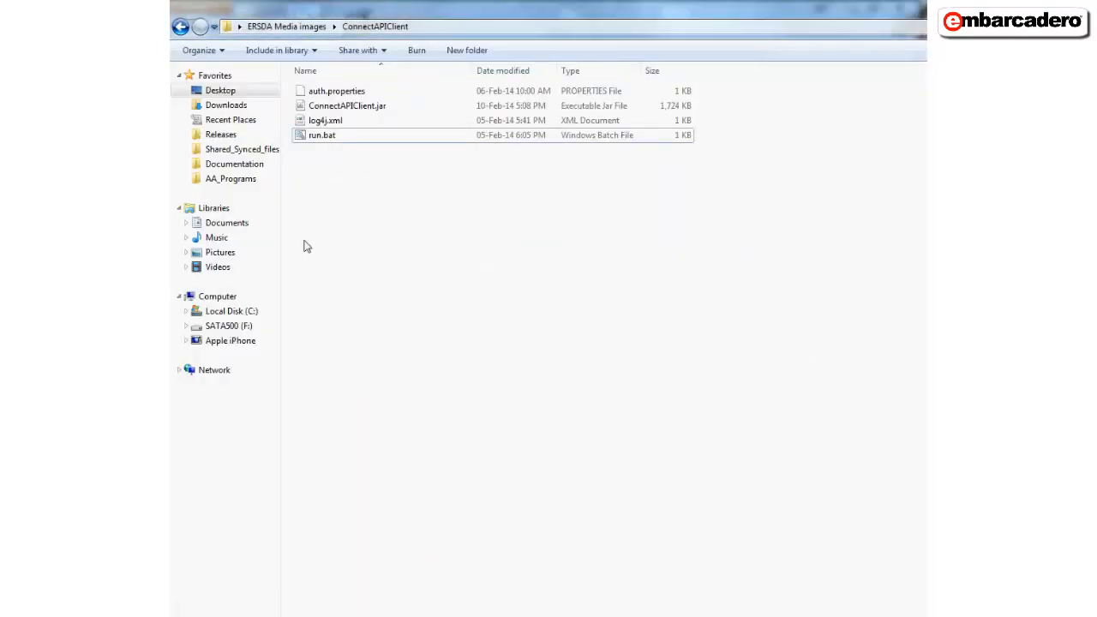
mouse_move(343, 137)
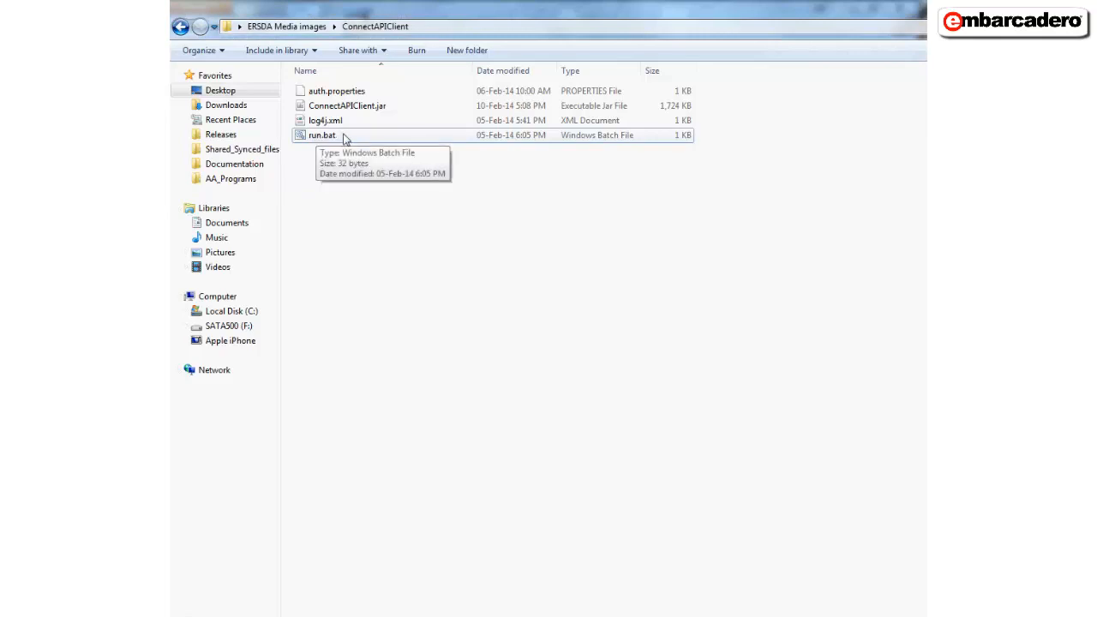
mouse_move(360, 139)
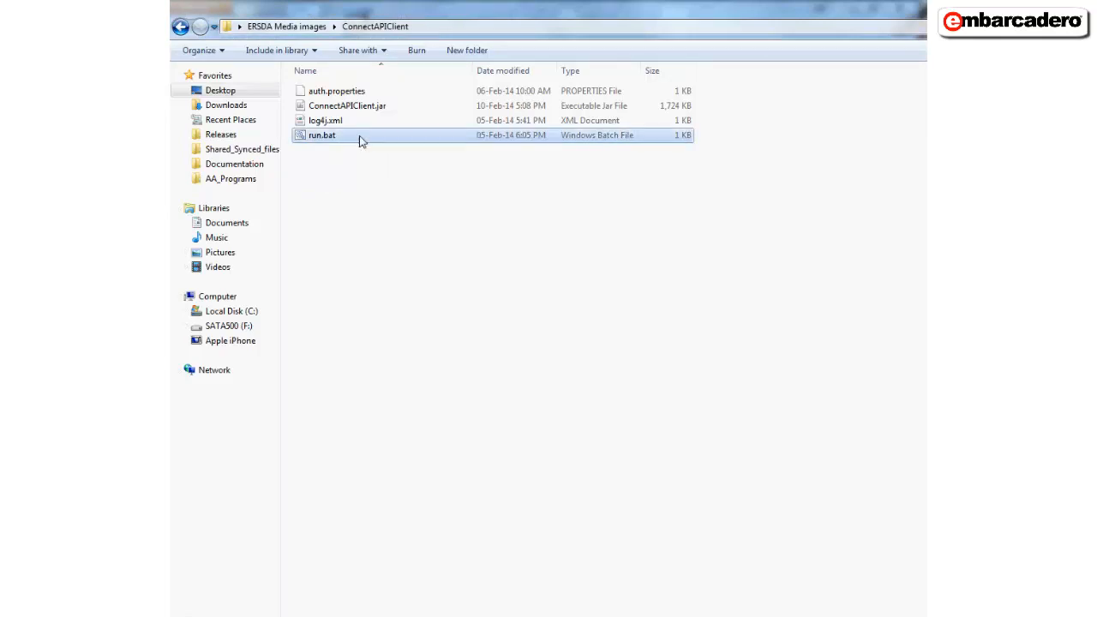
Step: Launch the Connect API Client via run.bat in the ConnectAPIClient folder
double_click(323, 134)
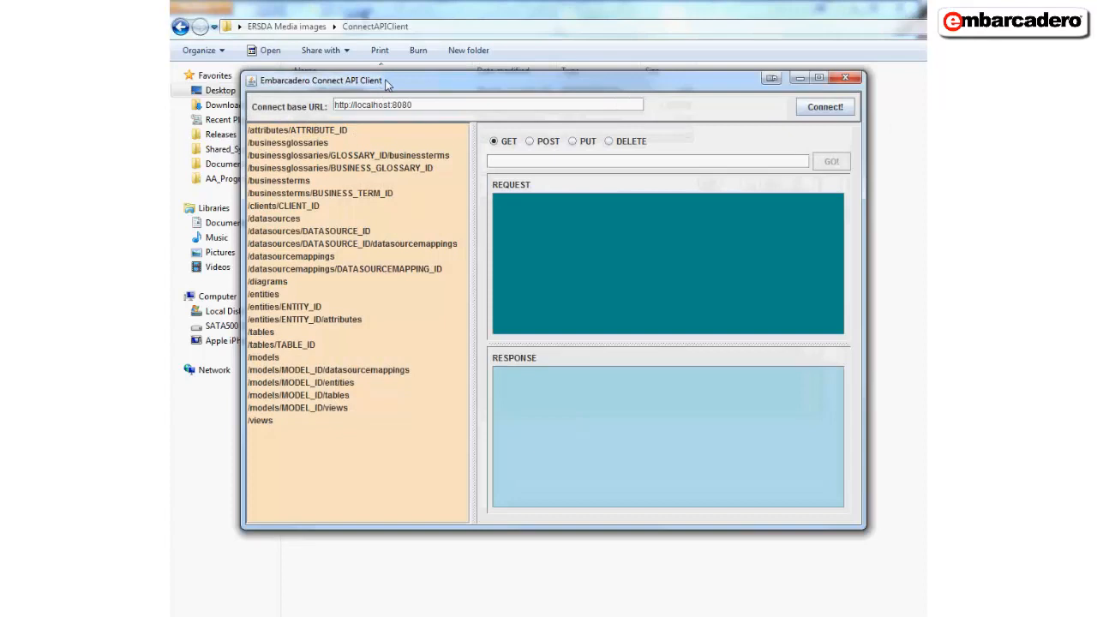
mouse_move(405, 205)
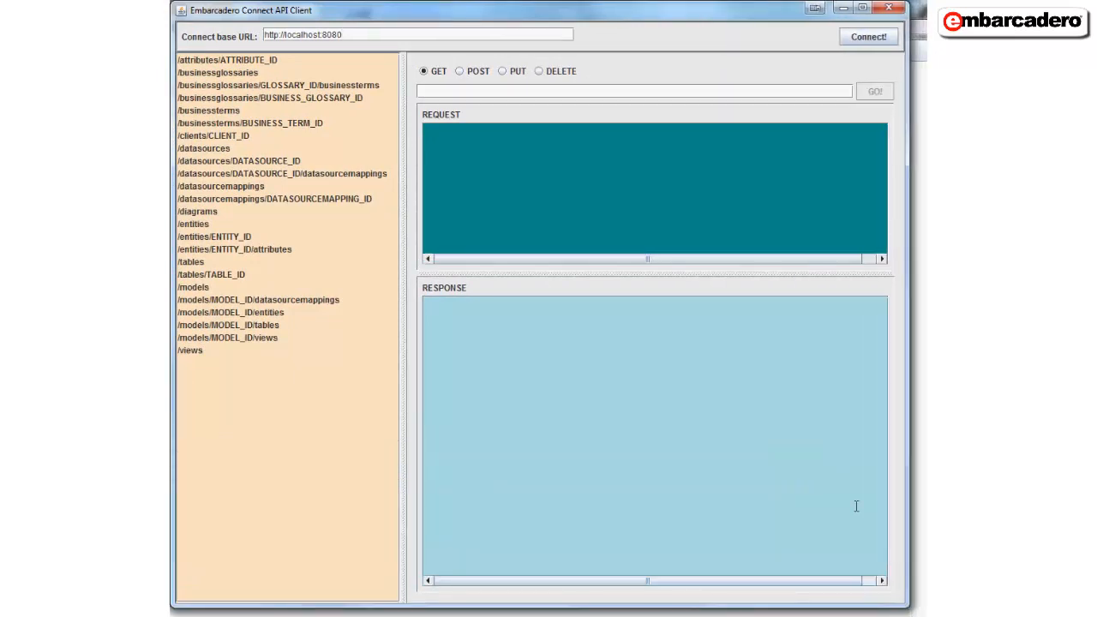
mouse_move(330, 92)
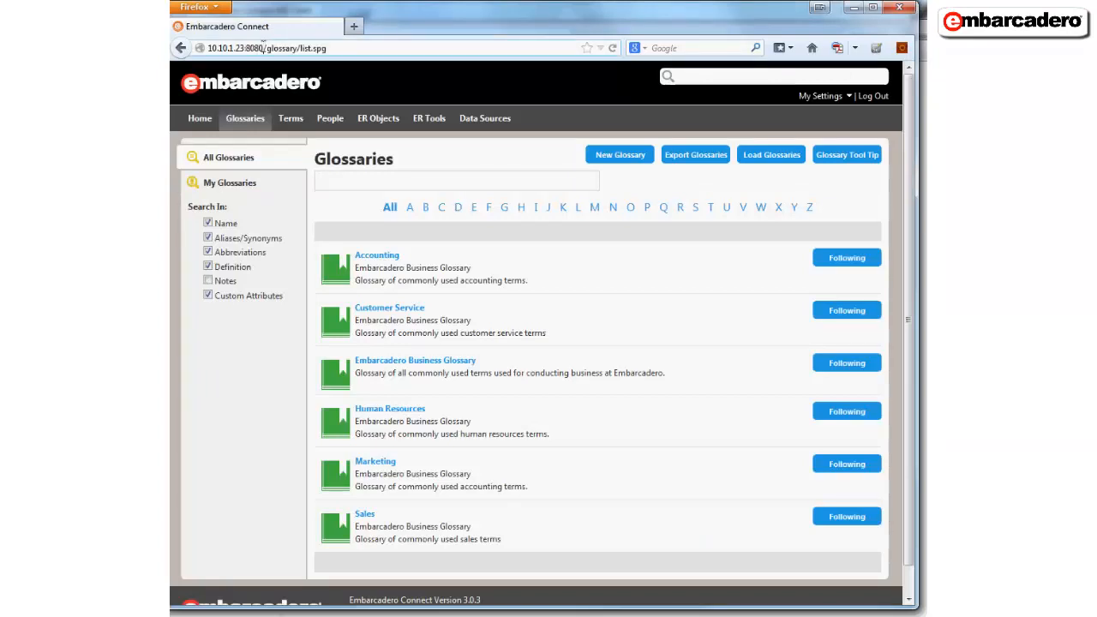
right_click(271, 48)
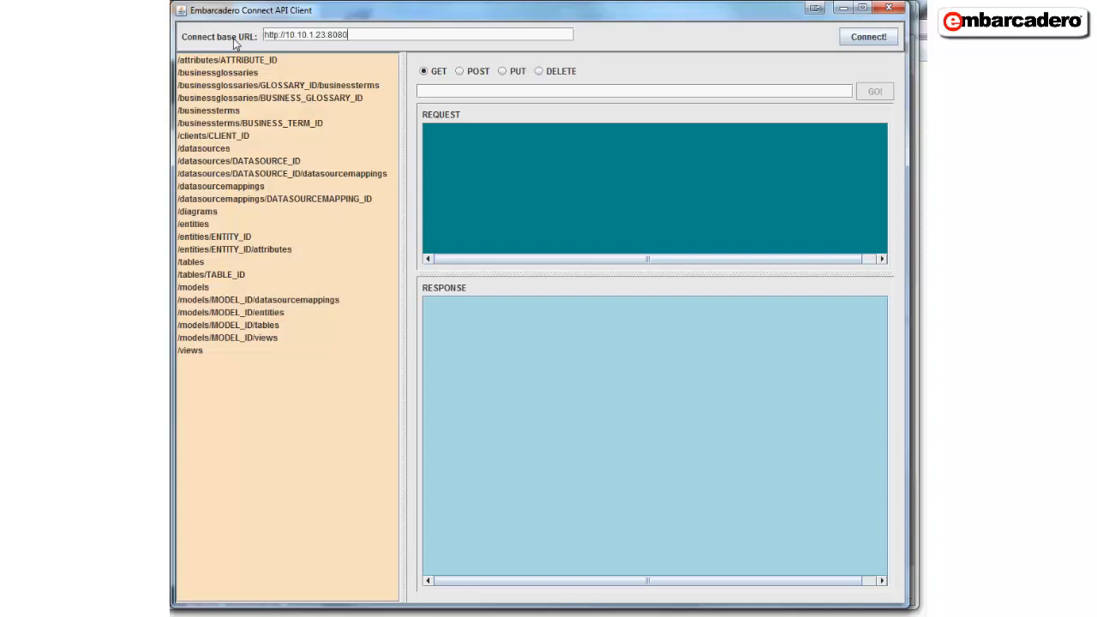
mouse_move(389, 77)
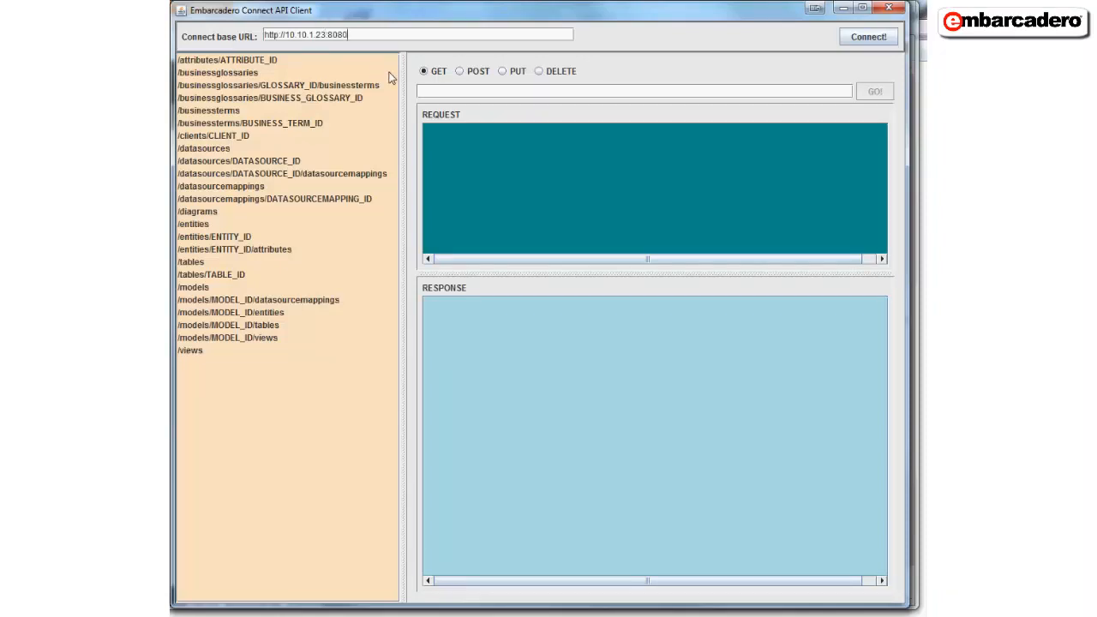
mouse_move(659, 81)
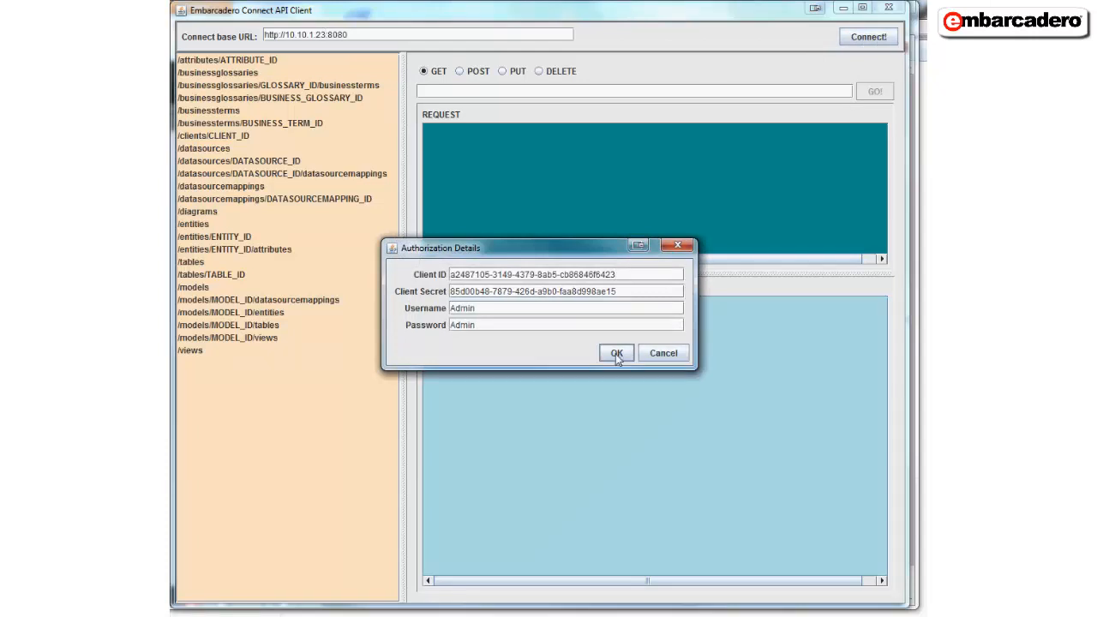
Step: Confirm the Admin authorization details and connect to 10.10.1.23:8080
left_click(617, 353)
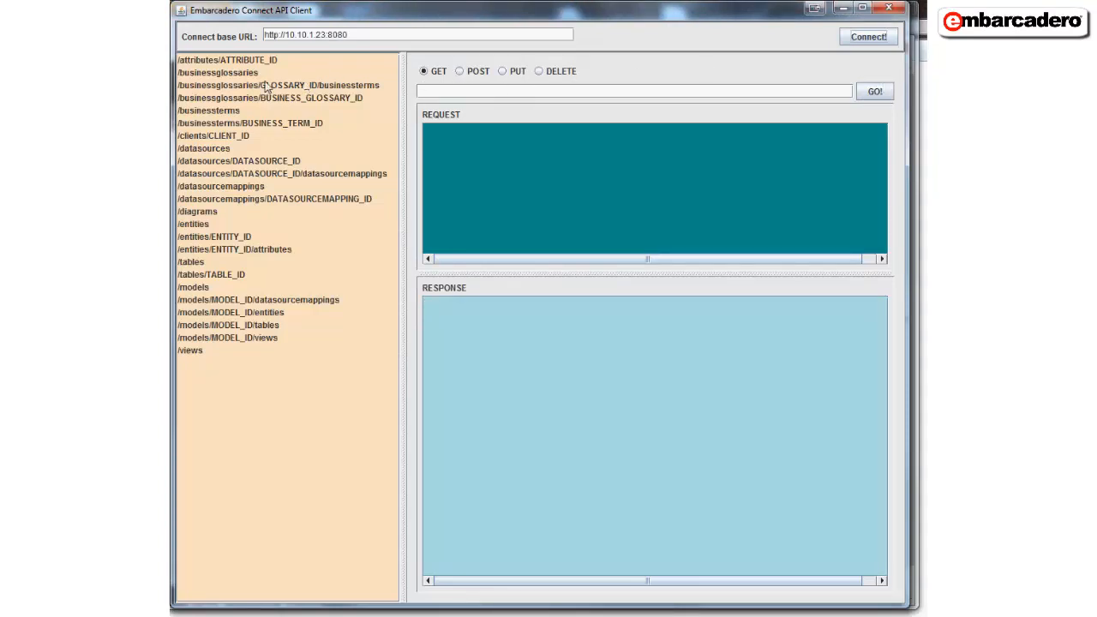
Step: GET /businessglossaries to list all glossaries, starting with Accounting 1270
left_click(218, 72)
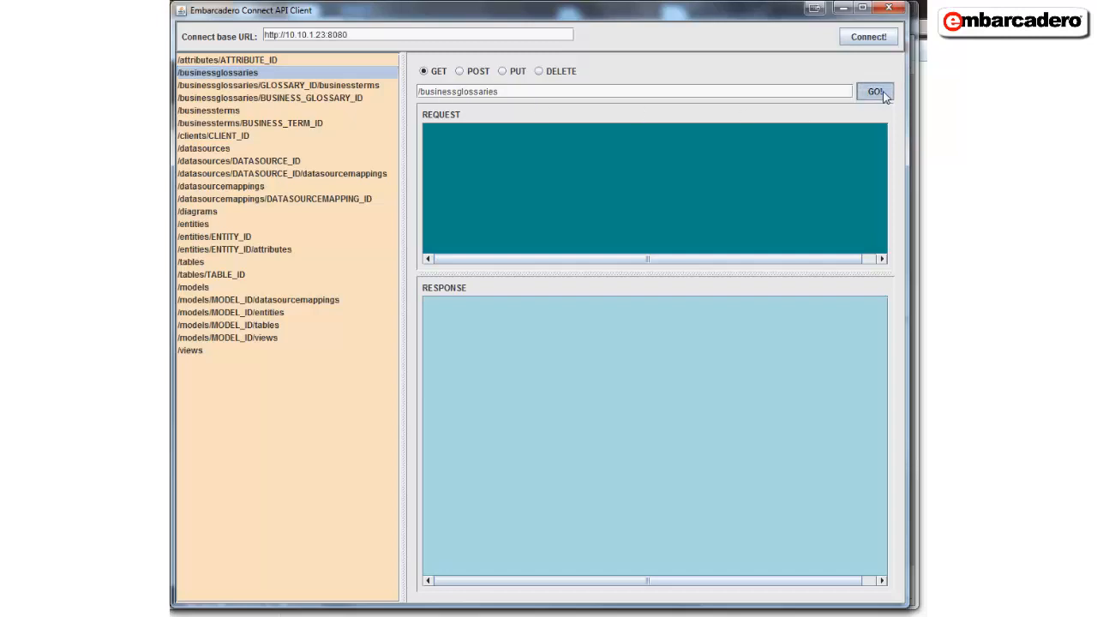
left_click(875, 92)
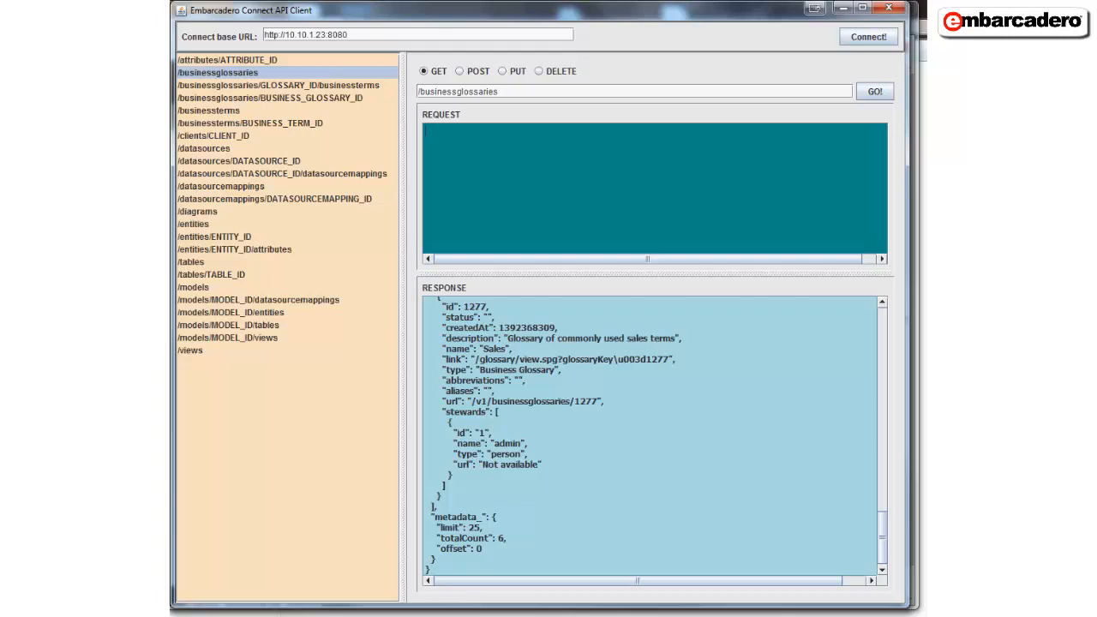
scroll("down", 3)
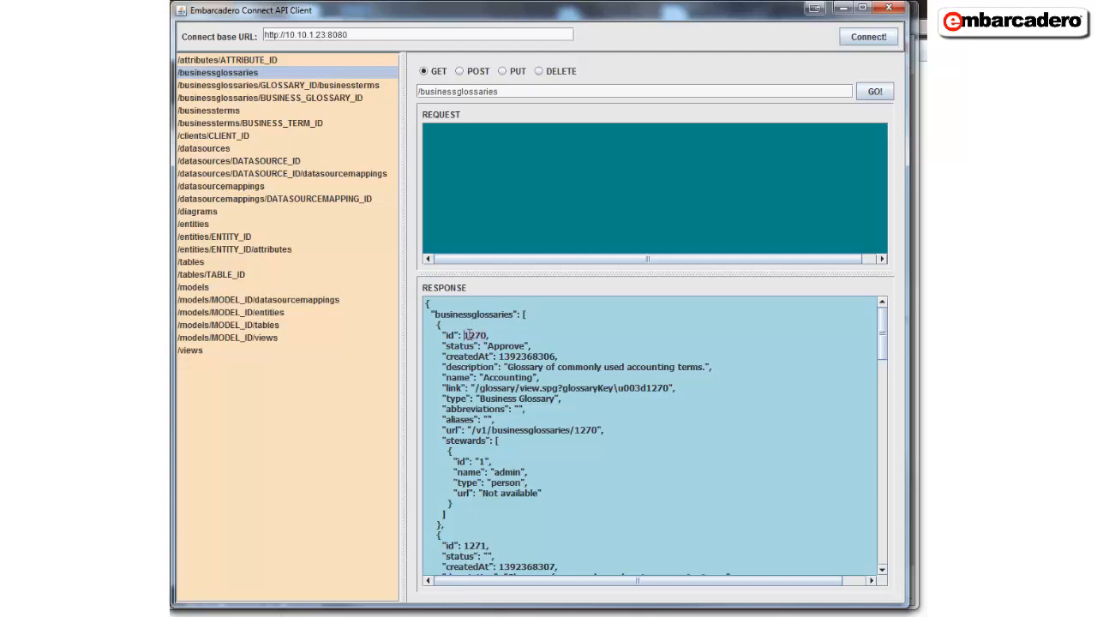
mouse_move(525, 235)
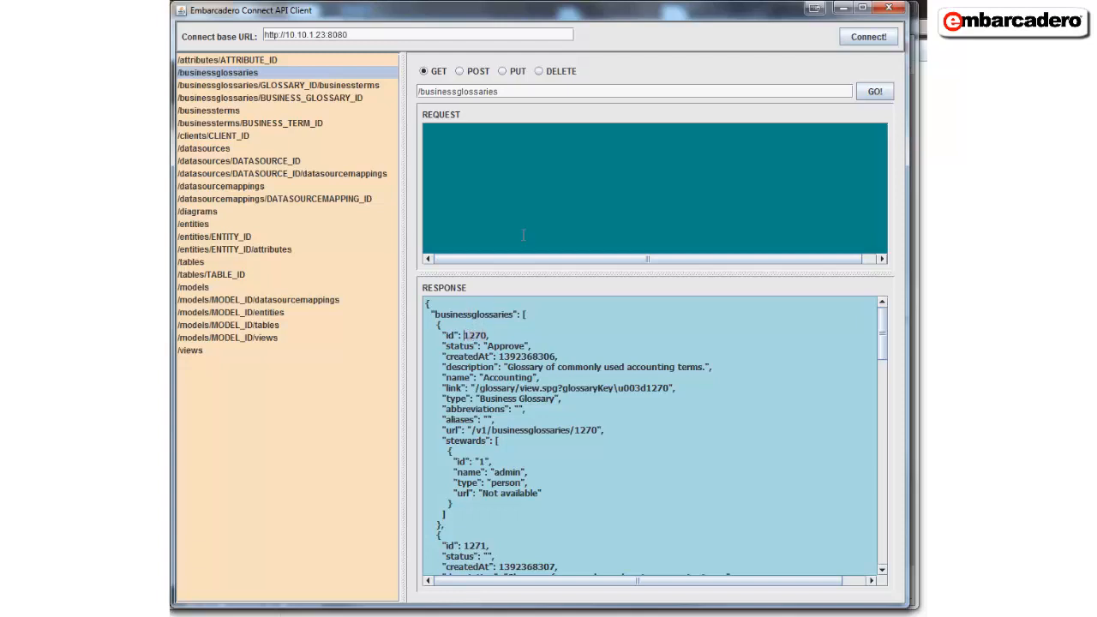
Step: GET /businessglossaries/1270 to return only the Accounting glossary JSON
left_click(271, 96)
type("/1270")
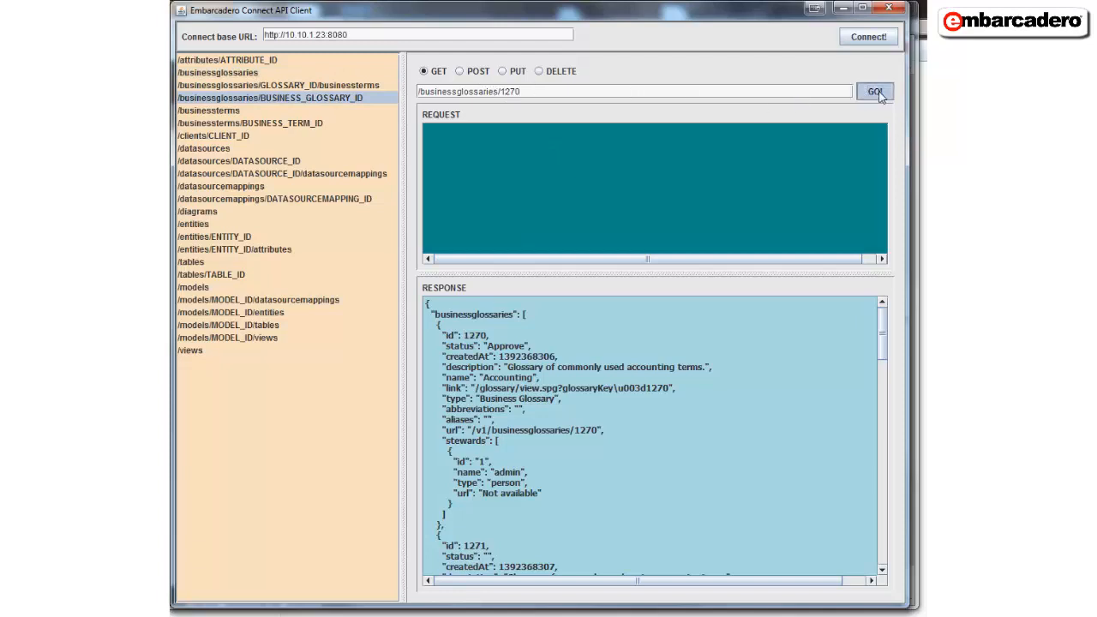
left_click(874, 93)
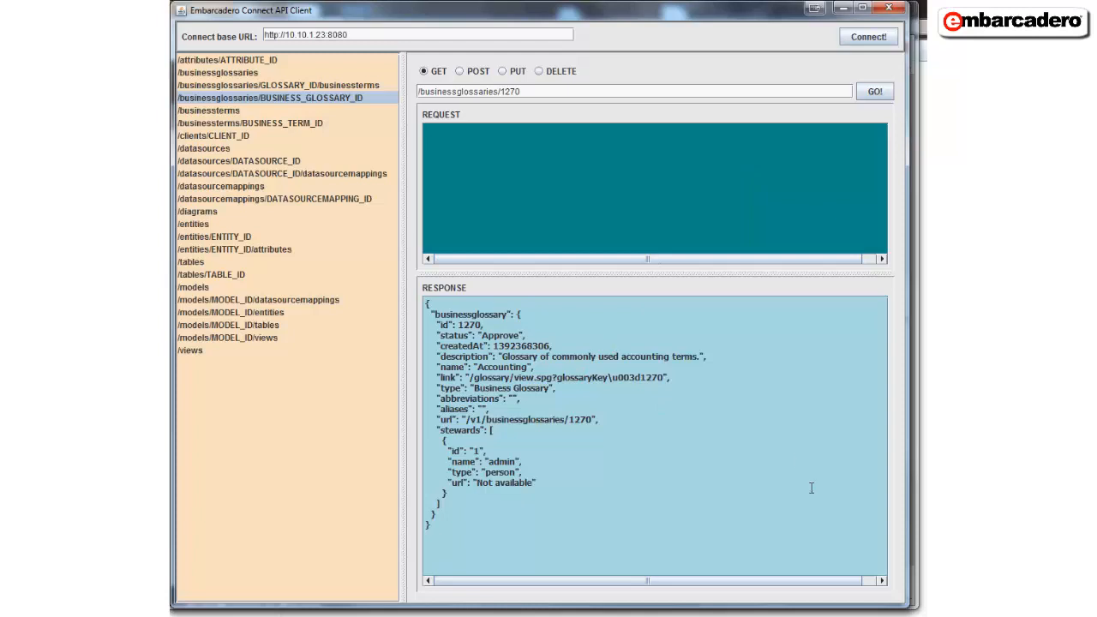
mouse_move(506, 148)
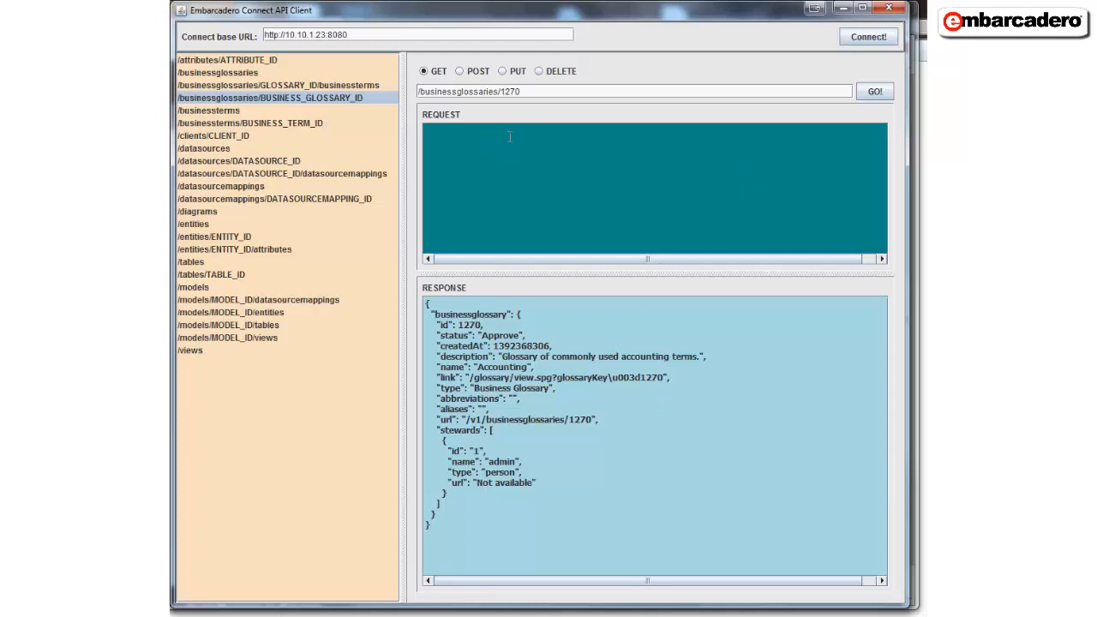
Step: Switch to POST and trim the address to /businessglossaries without the 1270 id
left_click(459, 72)
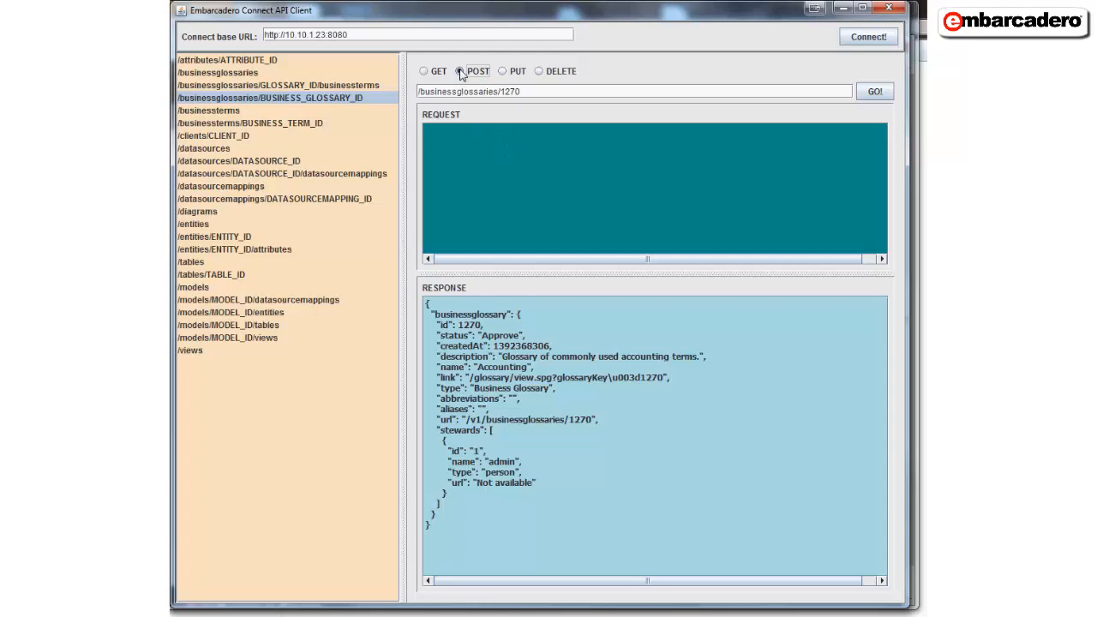
left_click(459, 72)
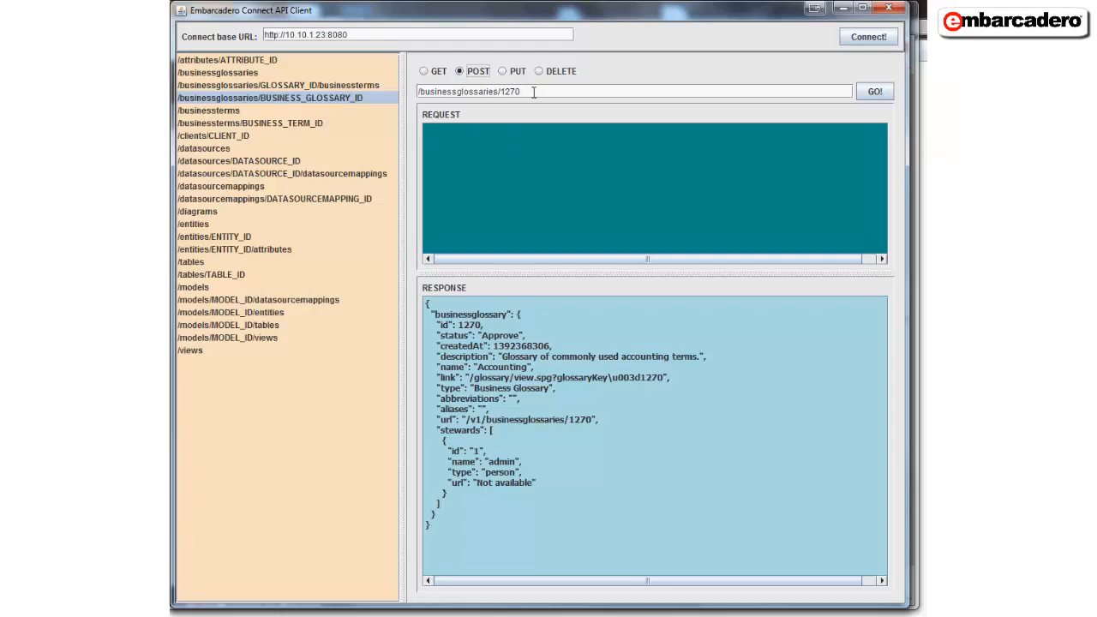
key("BackSpace")
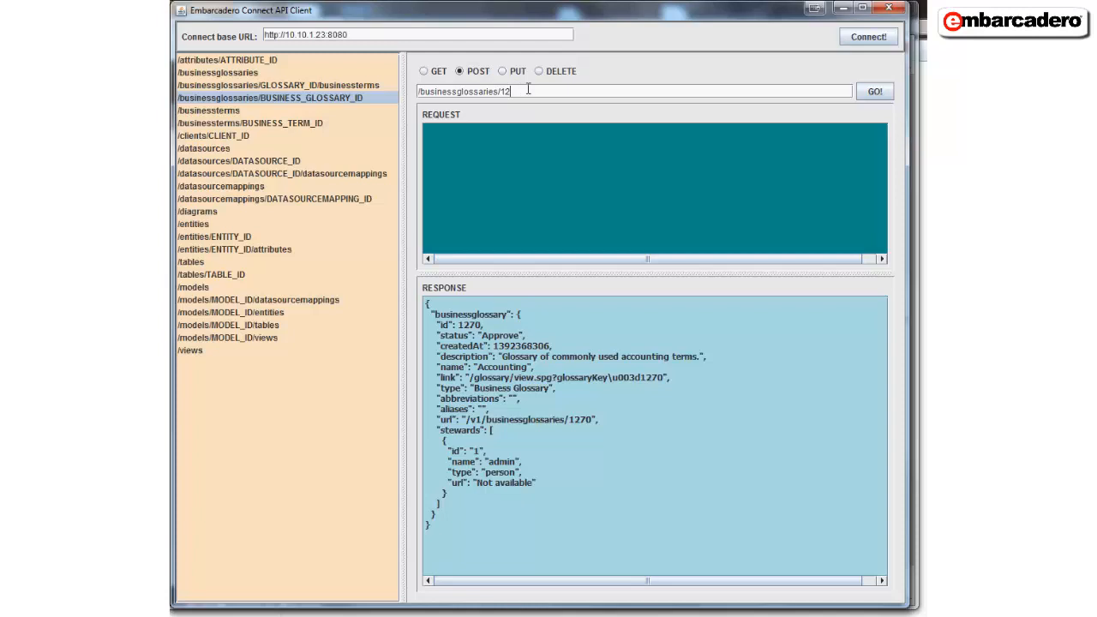
key("Backspace")
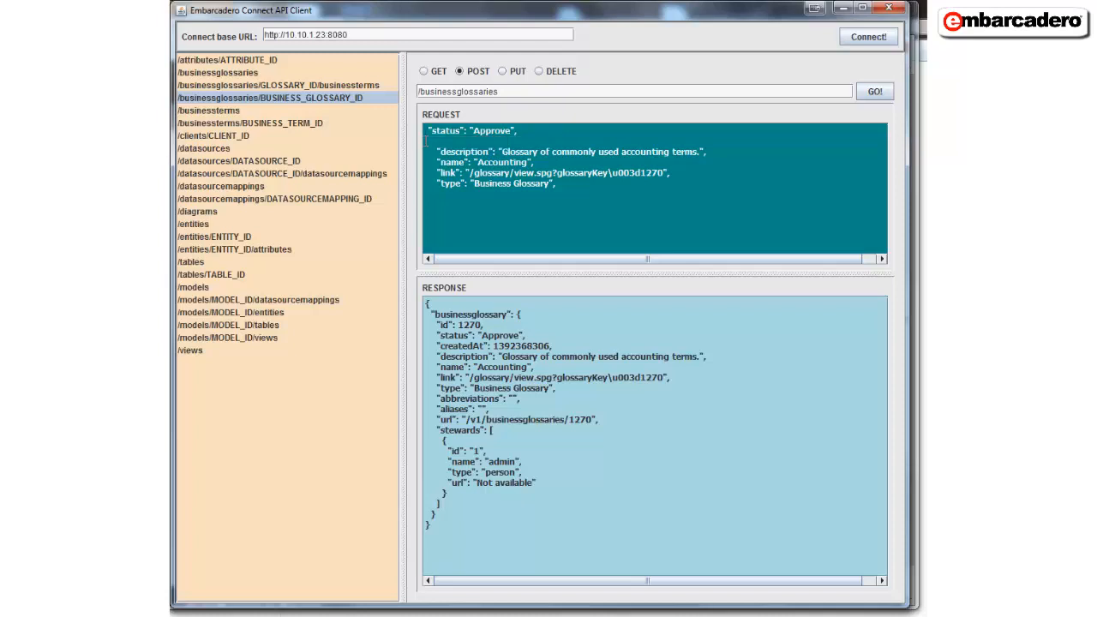
Step: Edit the JSON body: add a brace, remove the link line, set description to 'Submitted from API'
type("{")
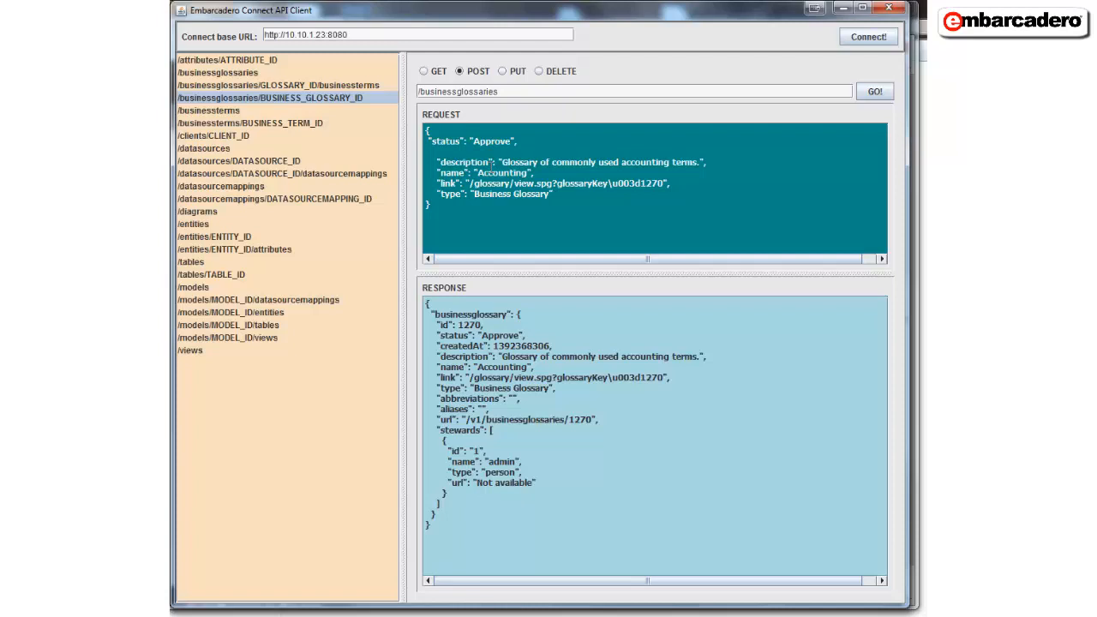
left_click_drag(569, 183, 672, 184)
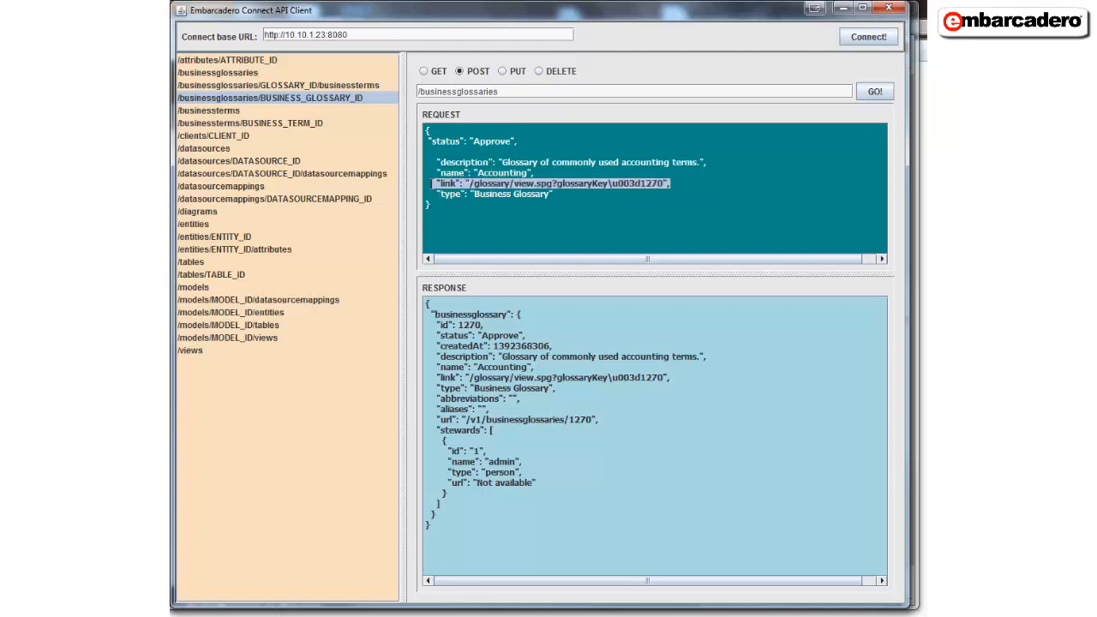
key("Delete")
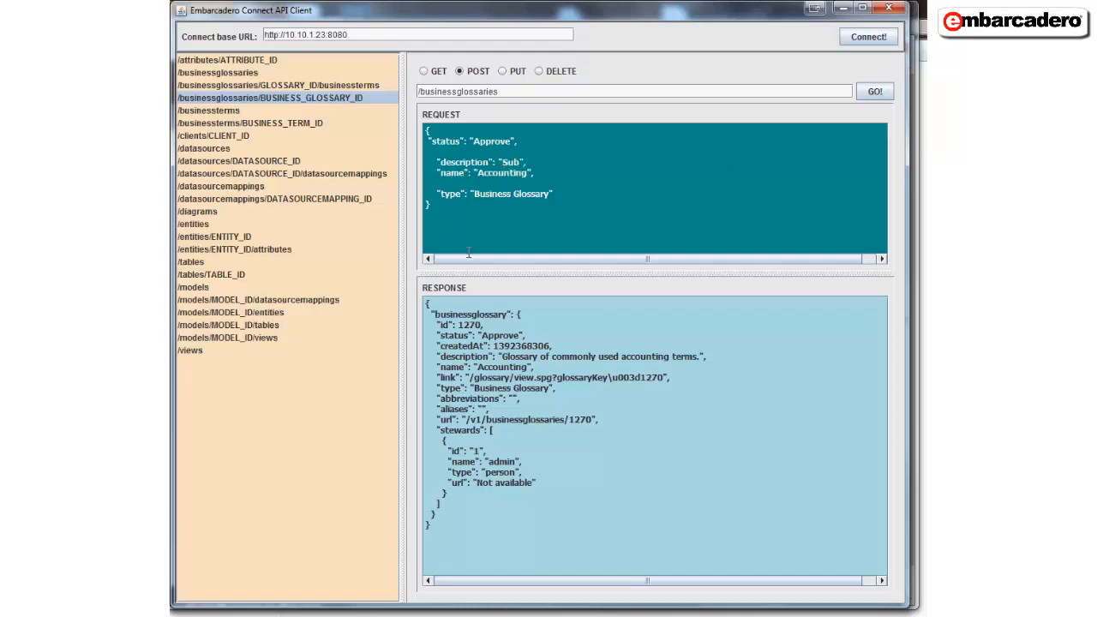
type("Submitted from")
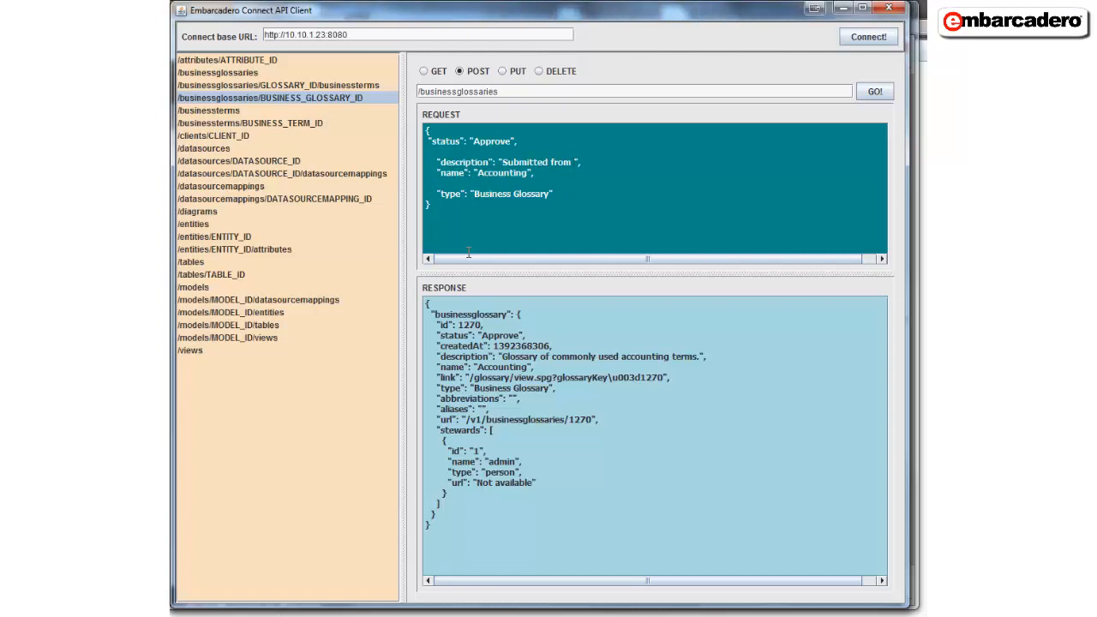
type("API")
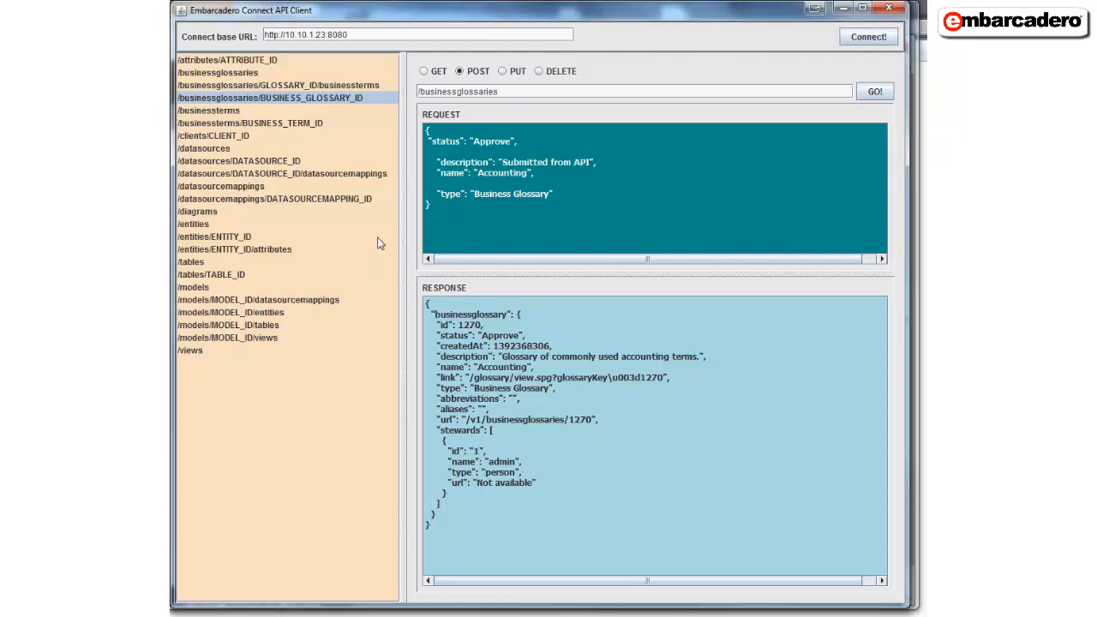
Step: Name the glossary Accounting2 and submit the POST to create it
left_click(537, 214)
type("2")
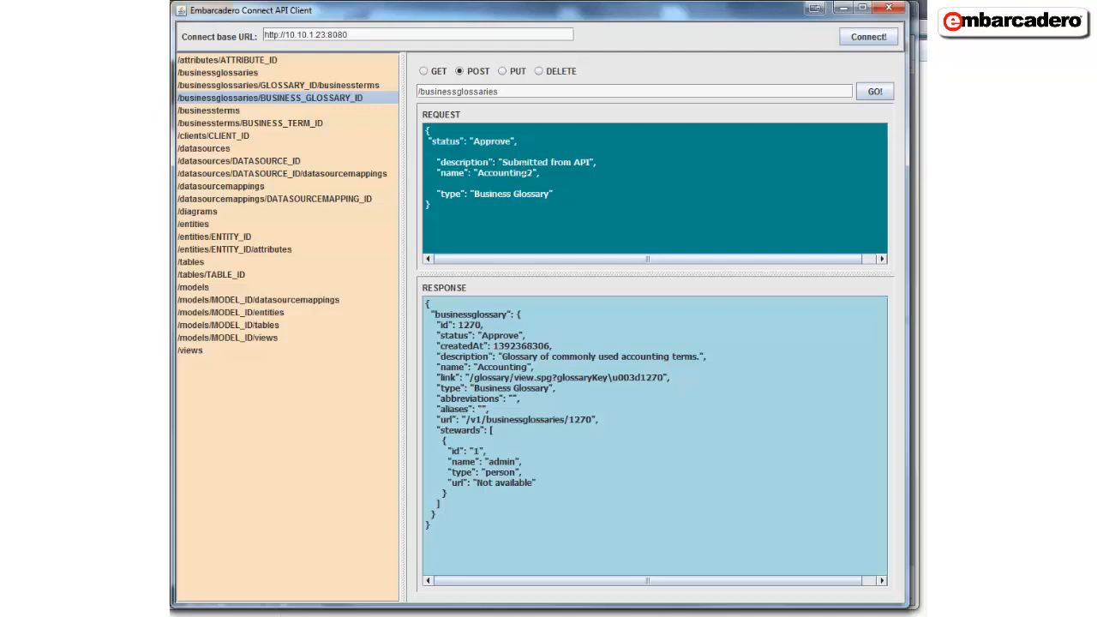
left_click(528, 206)
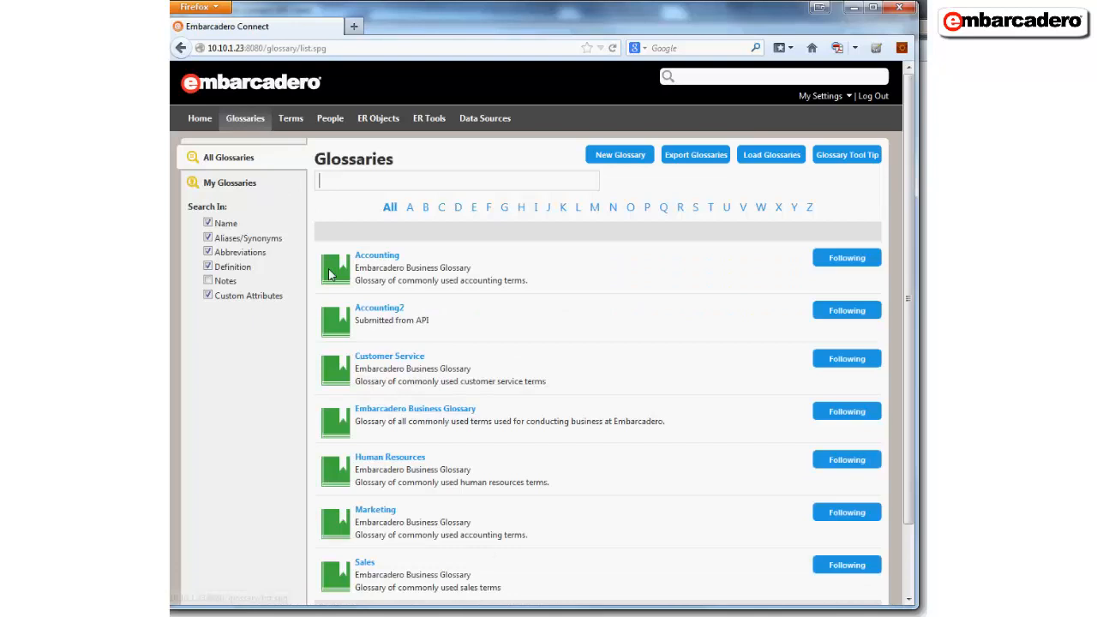
mouse_move(381, 315)
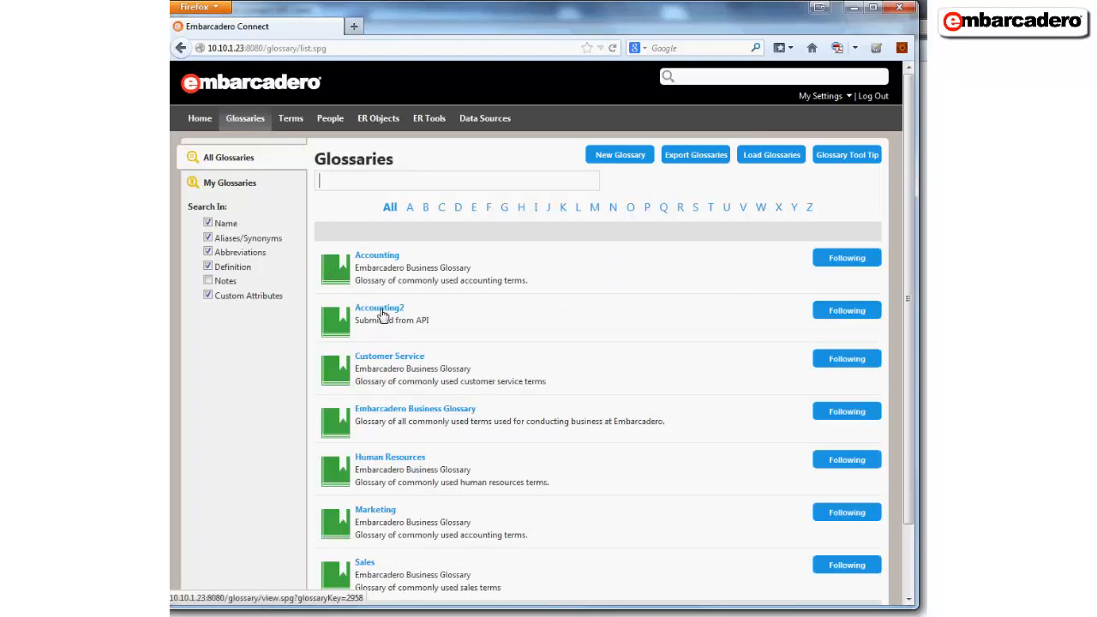